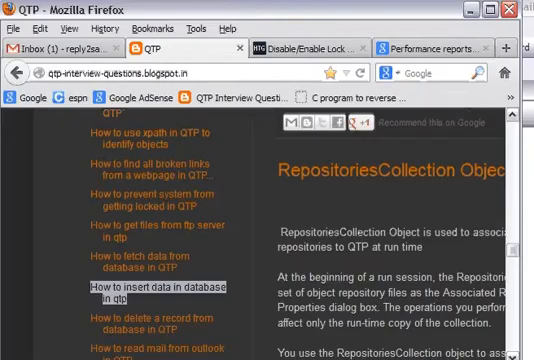
Show the Action1 script looping through Outlook inbox items and printing each oItem.body
click(180, 73)
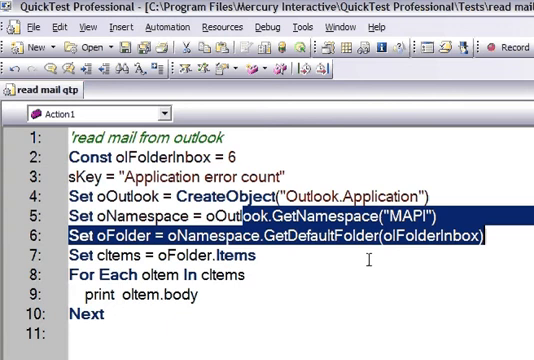
double_click(110, 209)
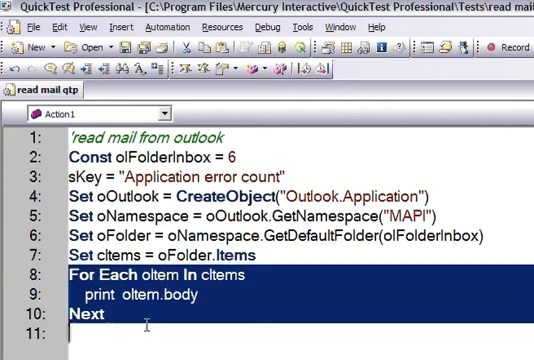
mouse_move(215, 315)
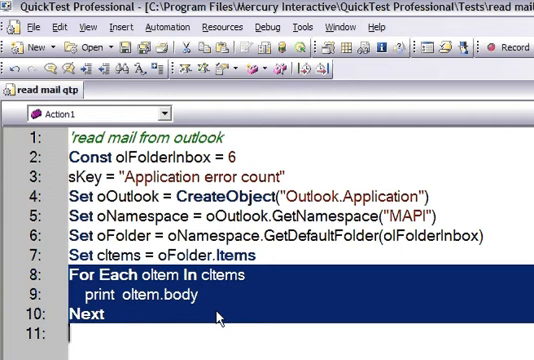
mouse_move(149, 302)
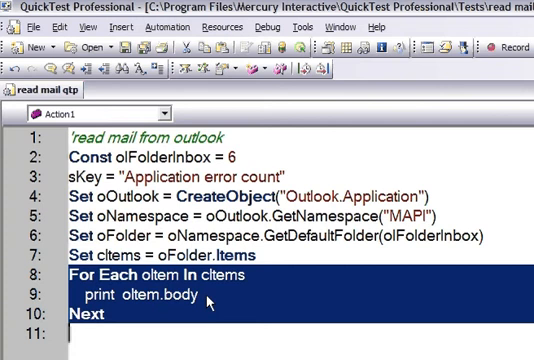
click(204, 298)
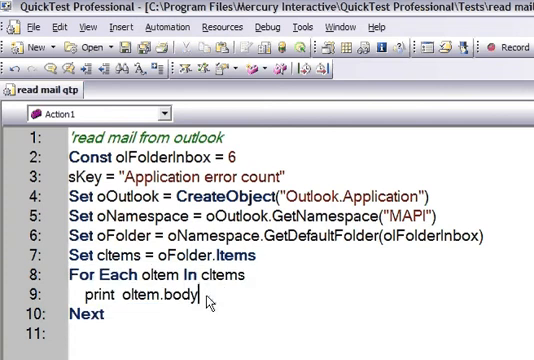